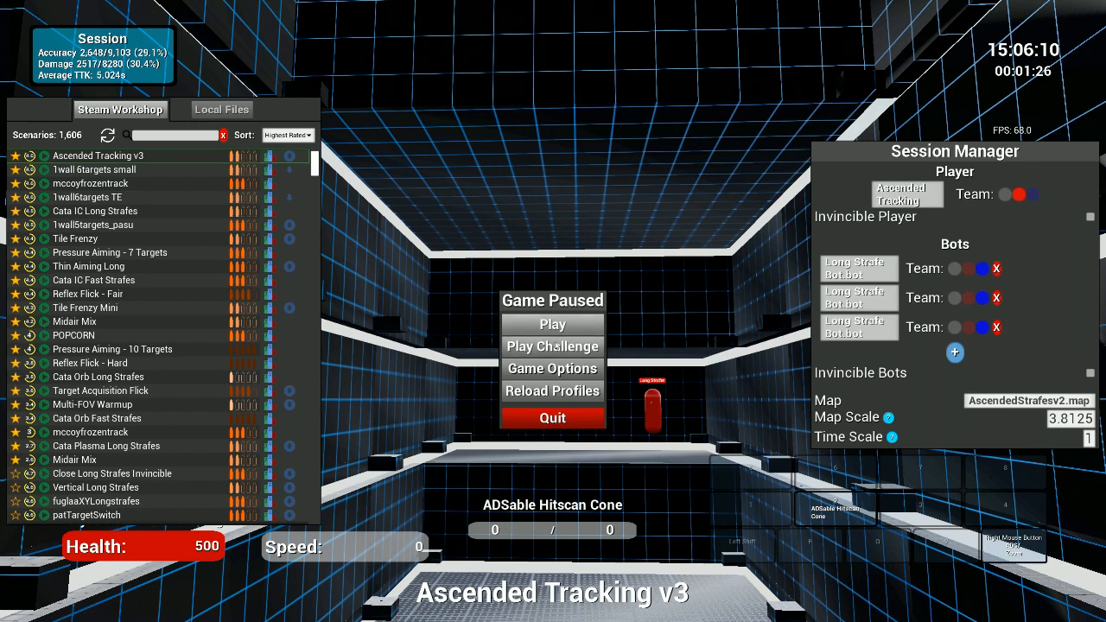
# Switch the Sensitivity Scale to Fortnite Config, confirm it, and pause the game again.
pyautogui.click(552, 369)
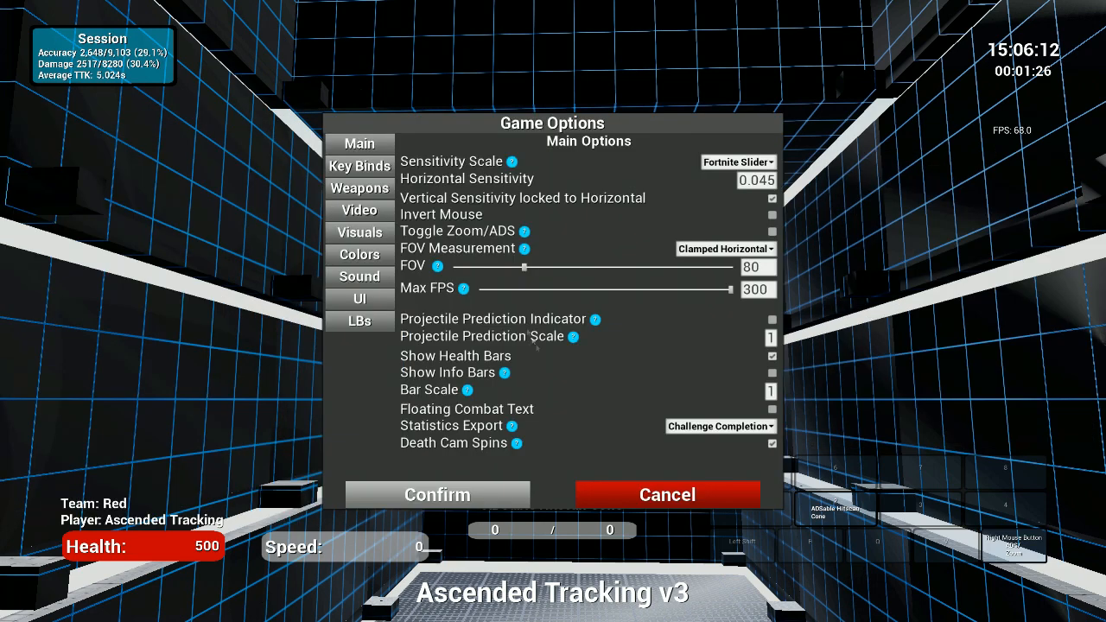
pyautogui.click(738, 163)
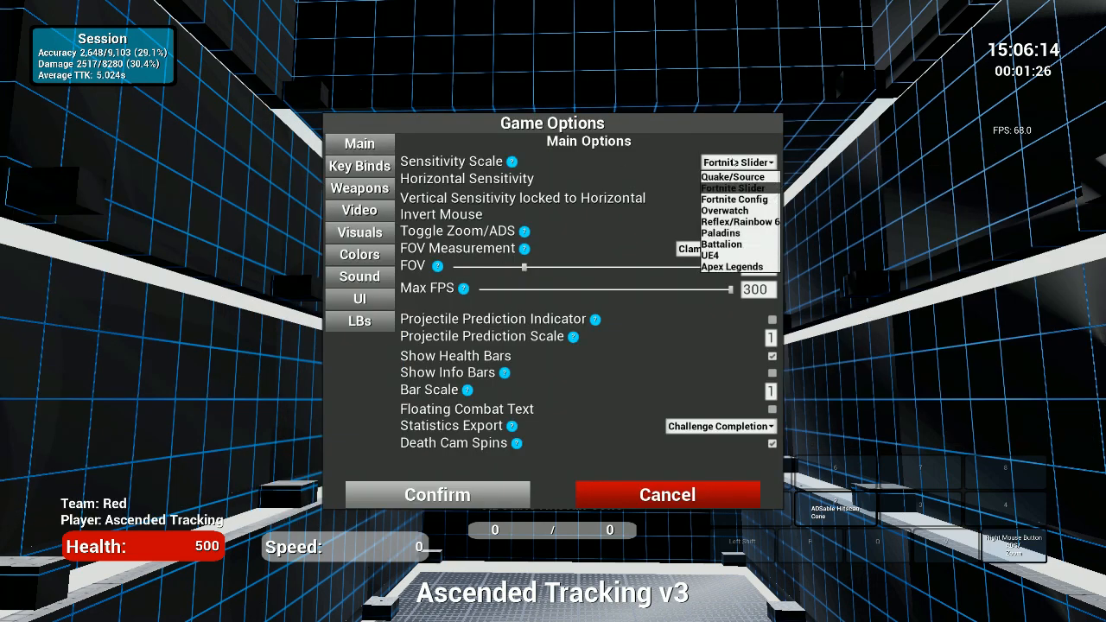
pyautogui.moveTo(735, 199)
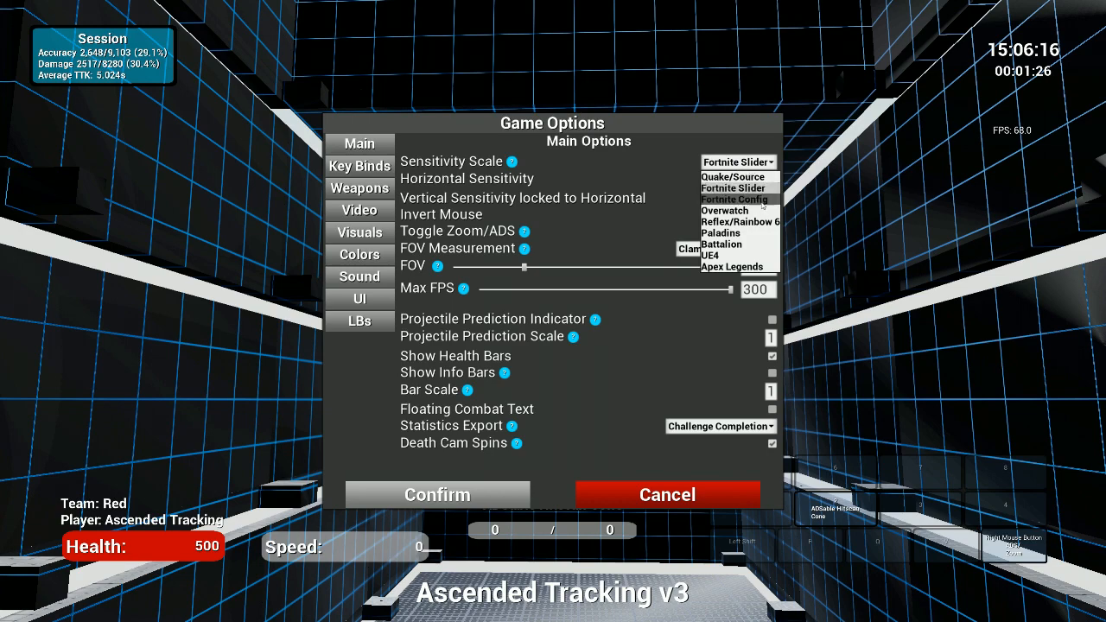
pyautogui.click(734, 199)
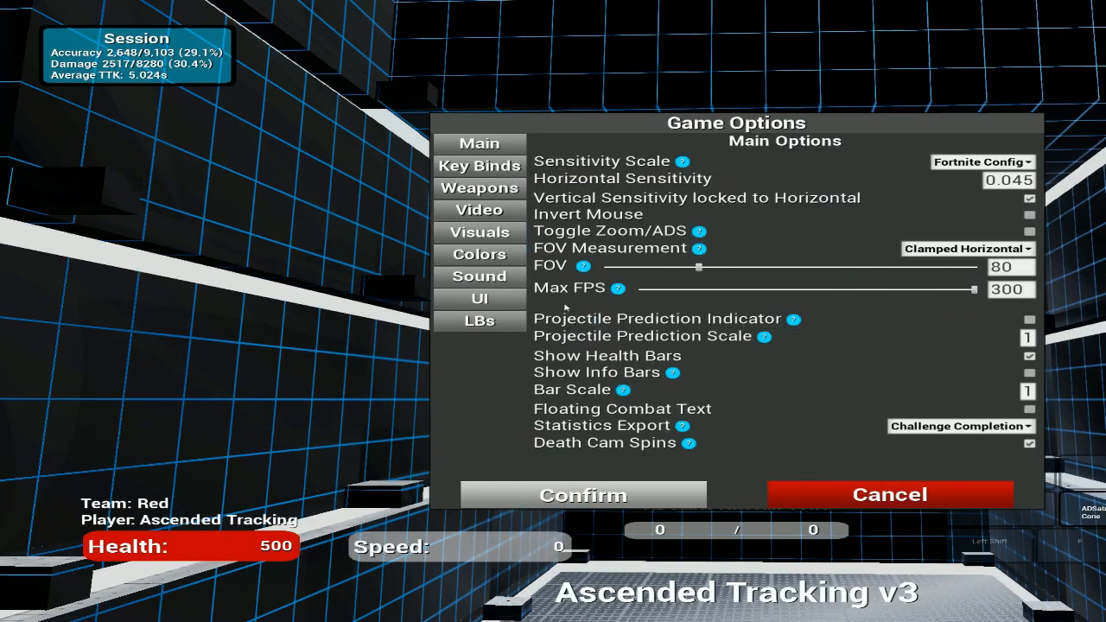
pyautogui.click(582, 495)
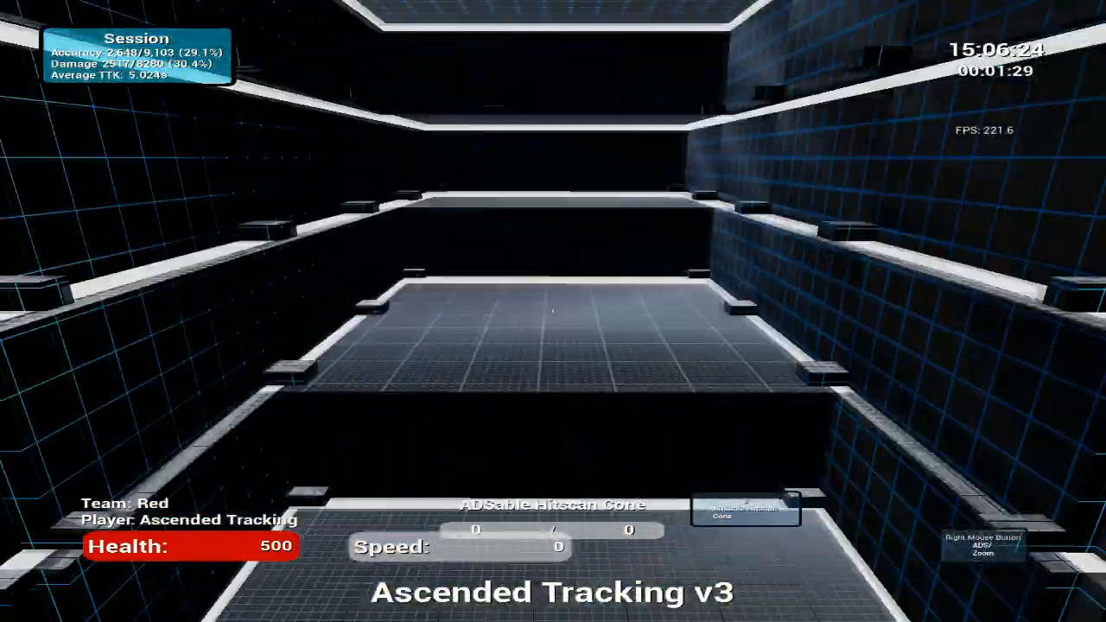
pyautogui.press('Escape')
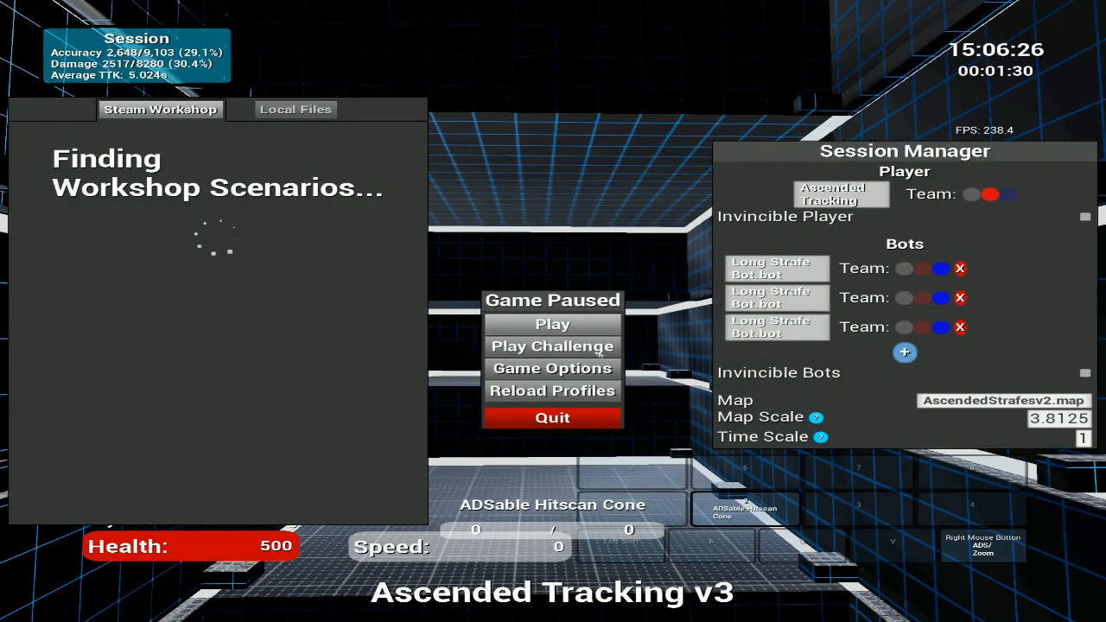
# Reopen Game Options and show the Sensitivity Scale presets with Fortnite Config selected.
pyautogui.click(553, 368)
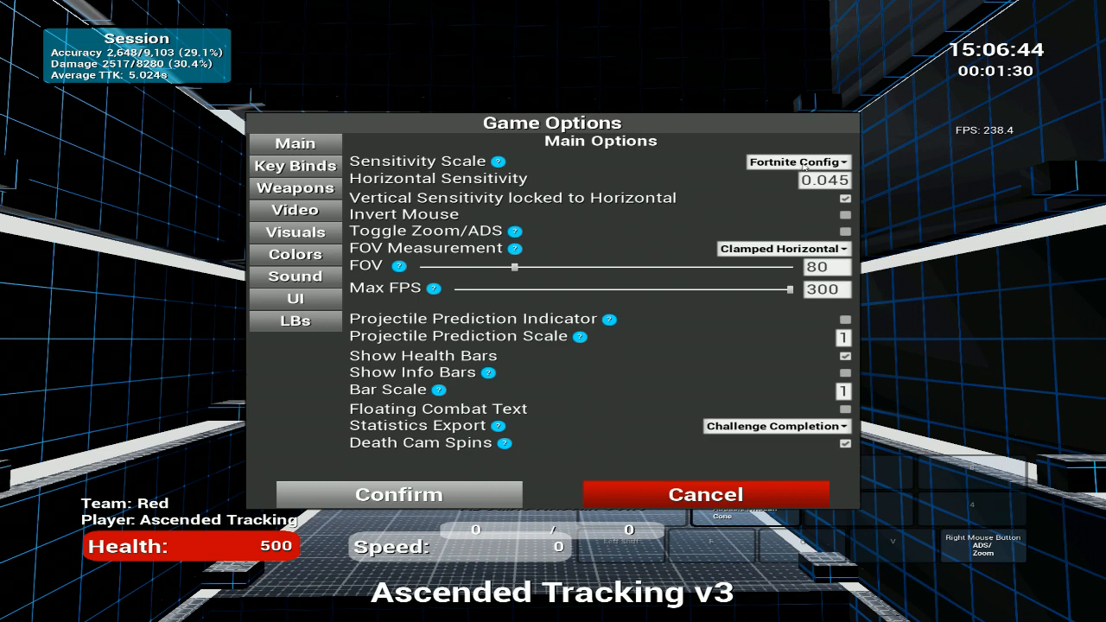
pyautogui.click(796, 162)
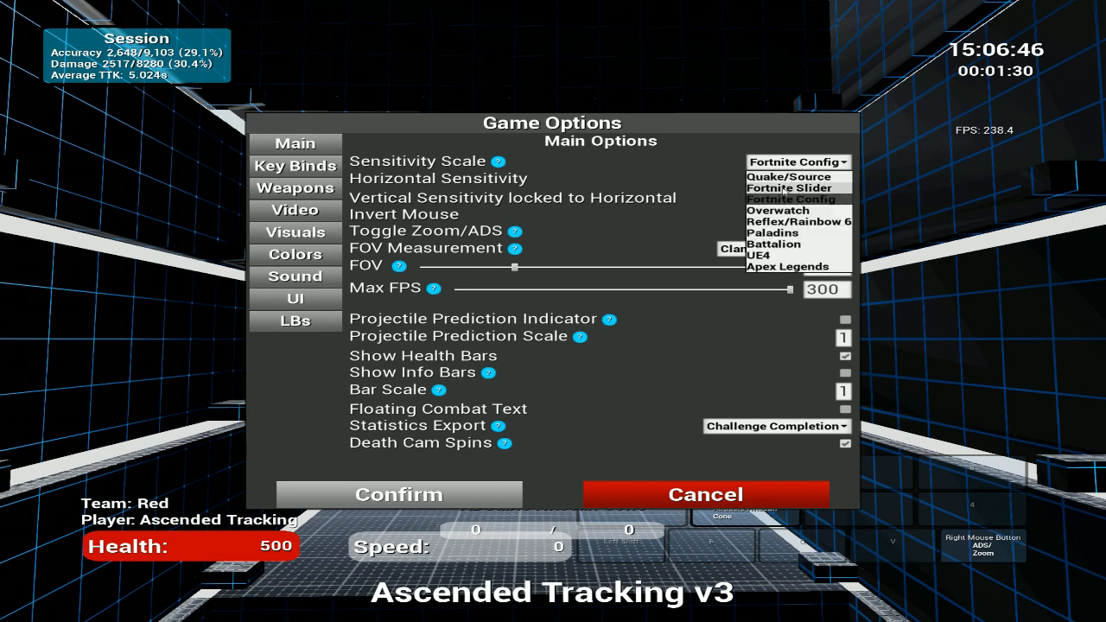
# Set the Sensitivity Scale back to Fortnite Slider (0.045) and resume Ascended Tracking v3.
pyautogui.click(785, 187)
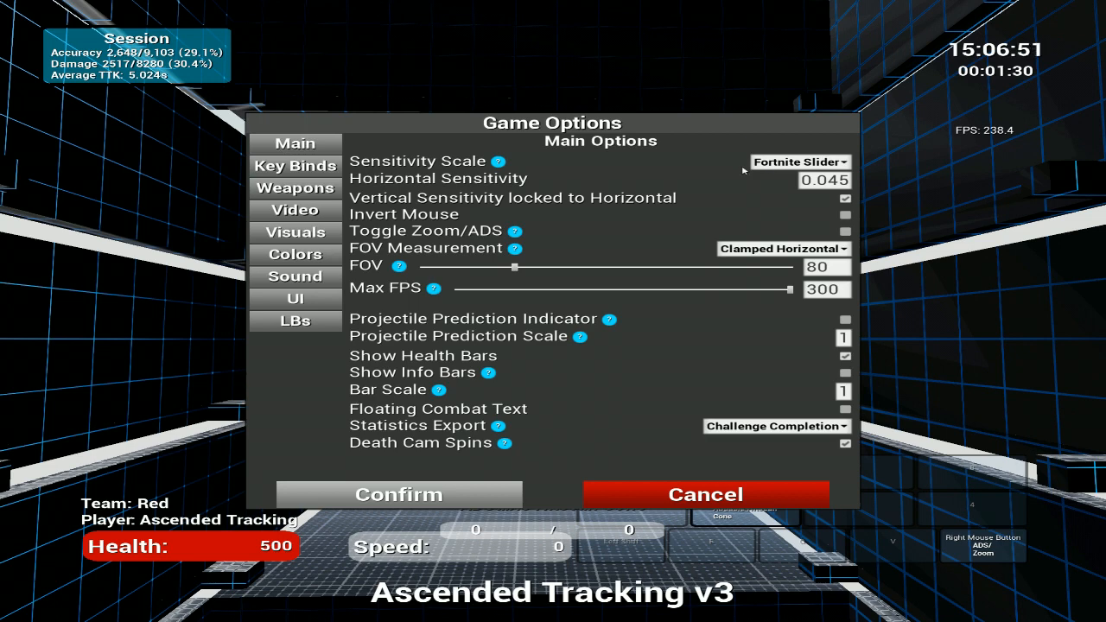
pyautogui.moveTo(360, 450)
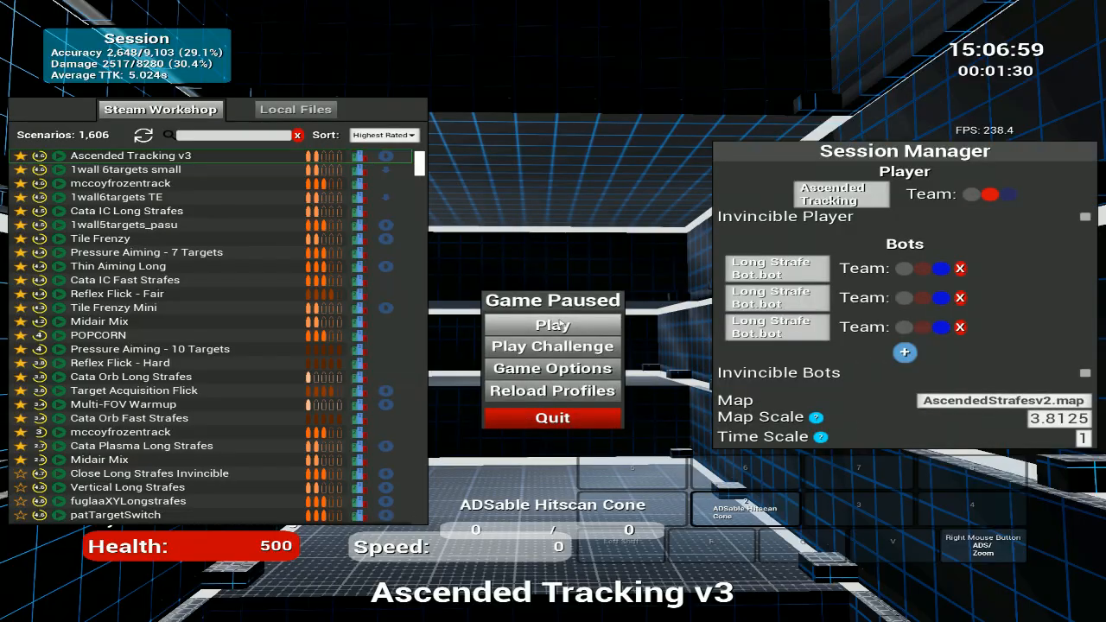
pyautogui.click(552, 325)
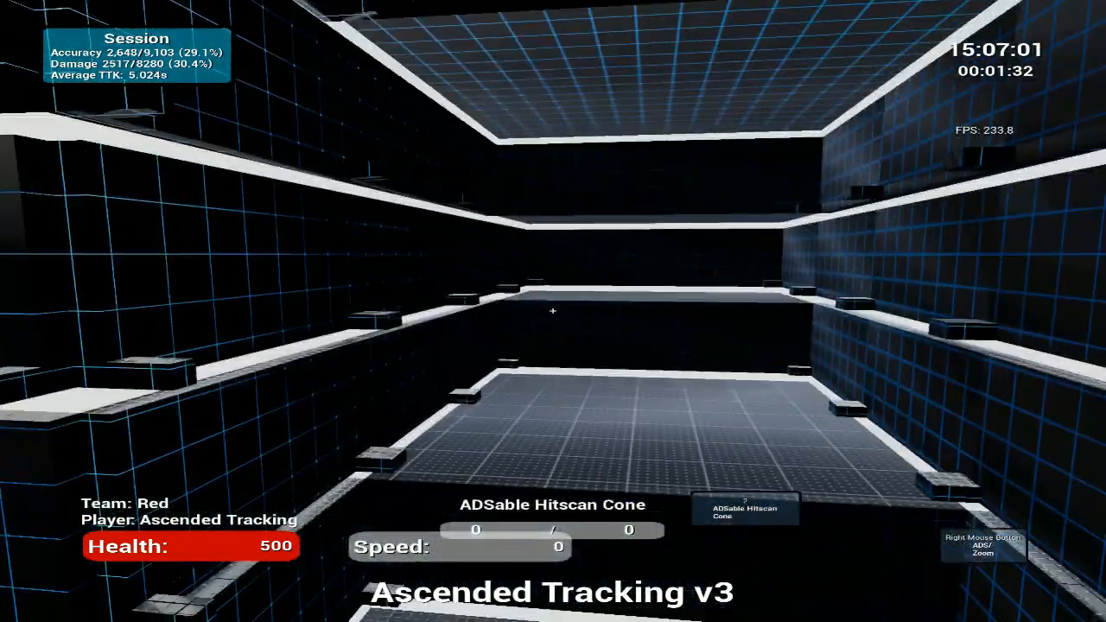